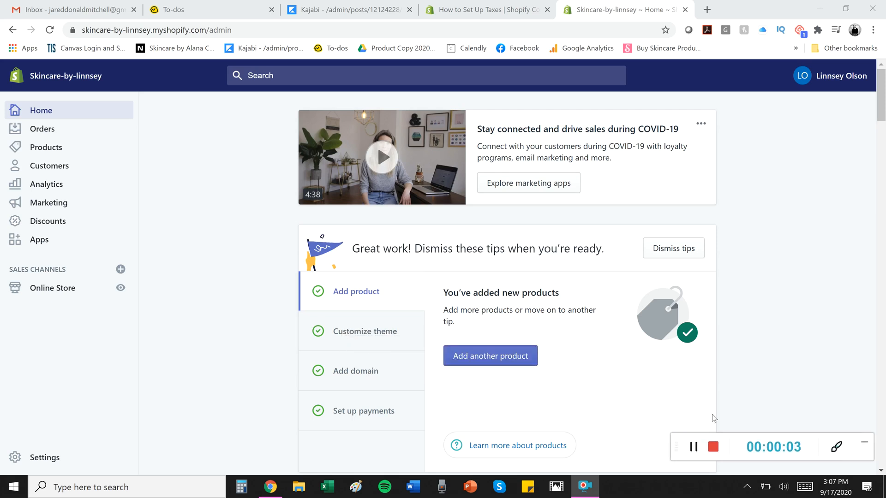
pyautogui.moveTo(748, 394)
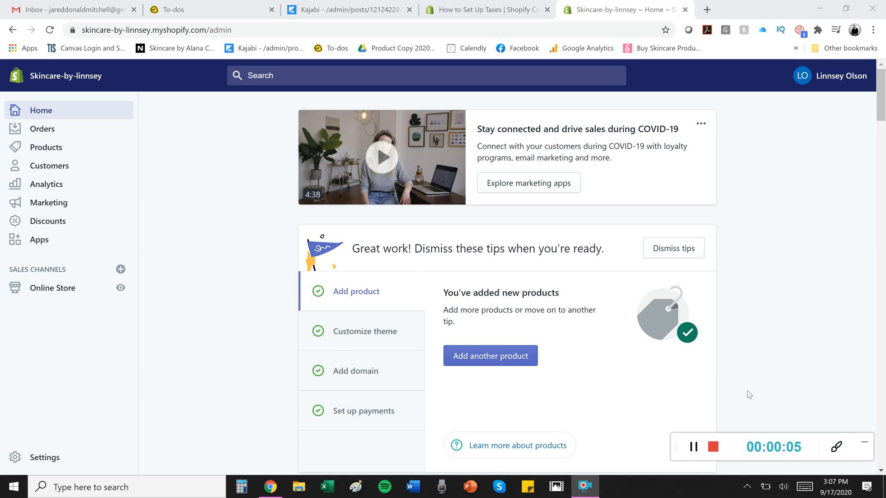
pyautogui.moveTo(728, 374)
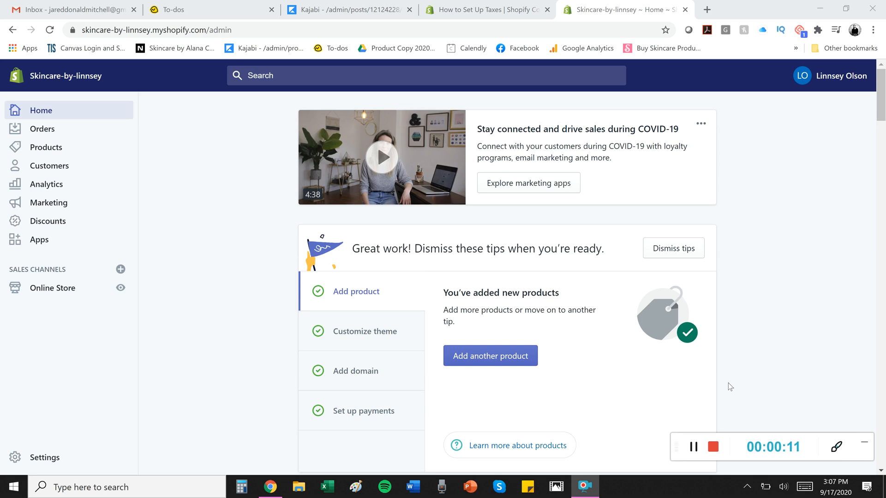
pyautogui.moveTo(701, 429)
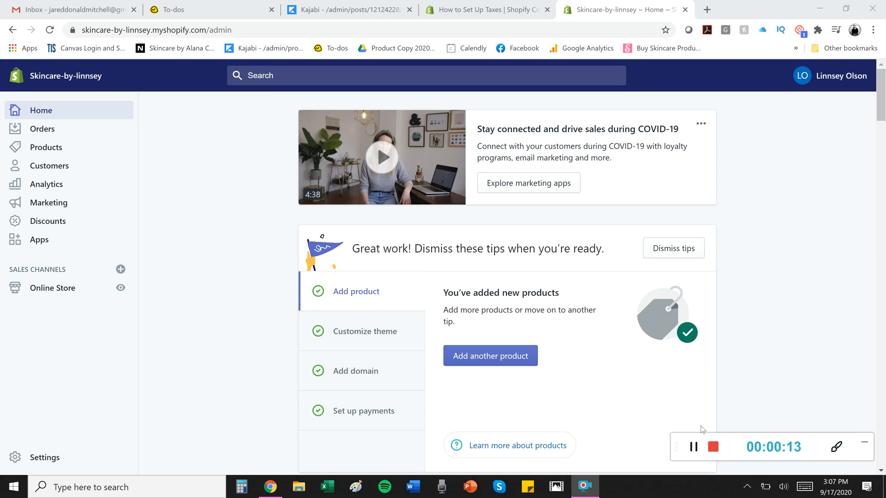
pyautogui.moveTo(789, 345)
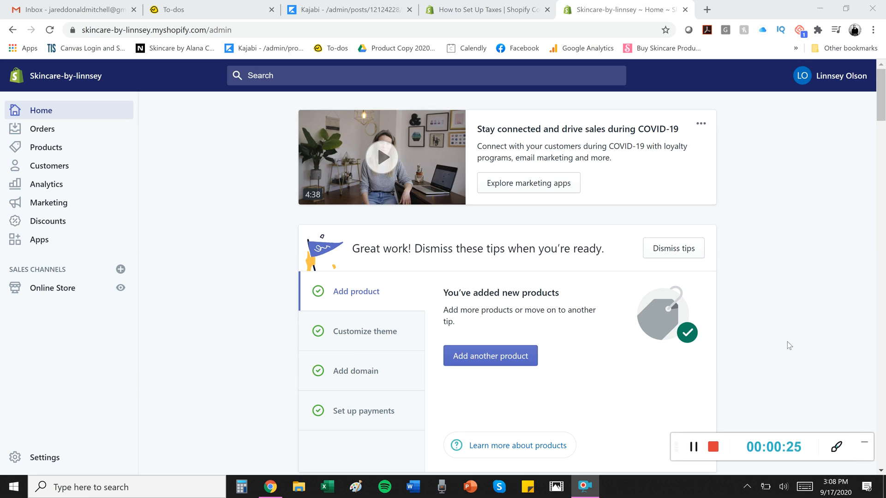
# Go to the store Settings and bring up the Taxes page
pyautogui.click(692, 446)
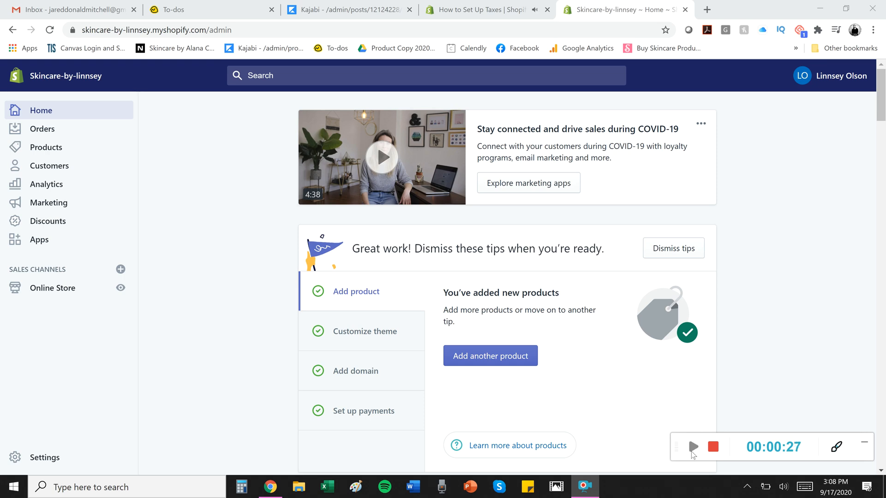
pyautogui.click(694, 447)
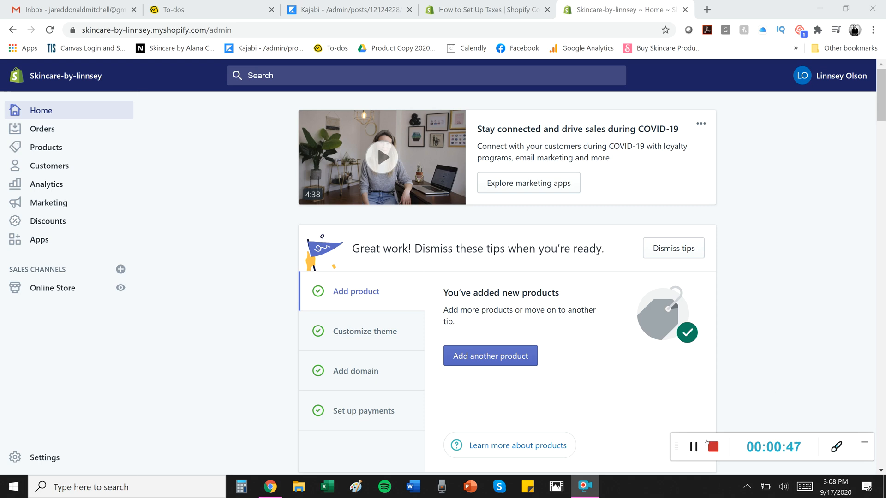
pyautogui.moveTo(751, 366)
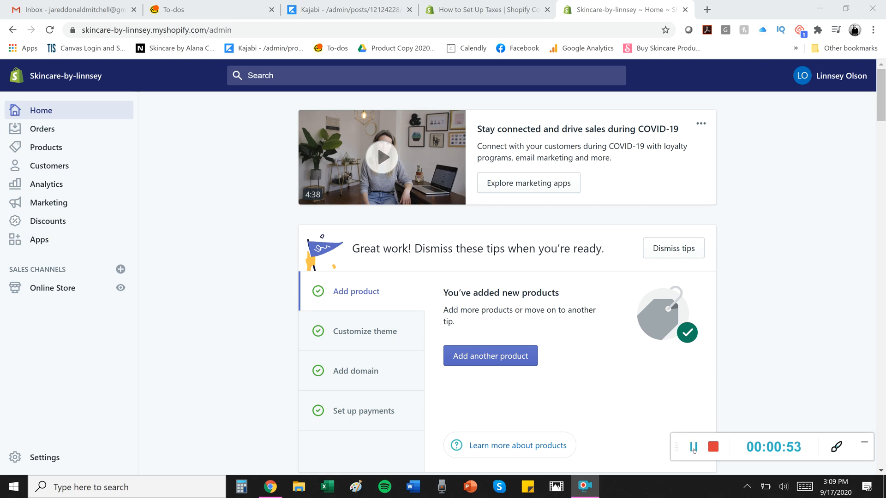
pyautogui.click(690, 447)
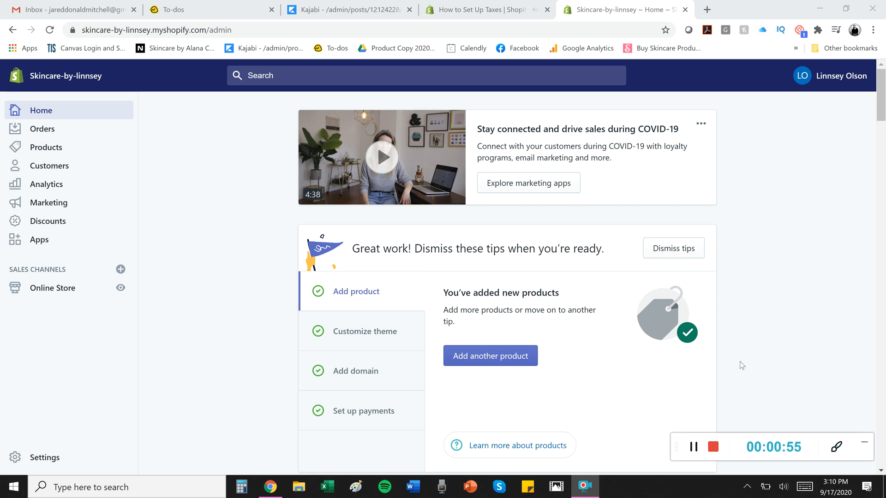
pyautogui.click(44, 457)
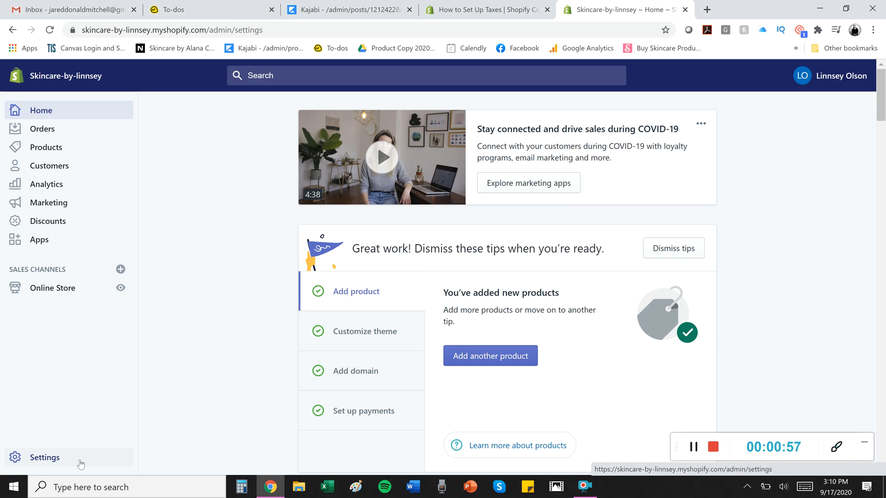
pyautogui.click(45, 456)
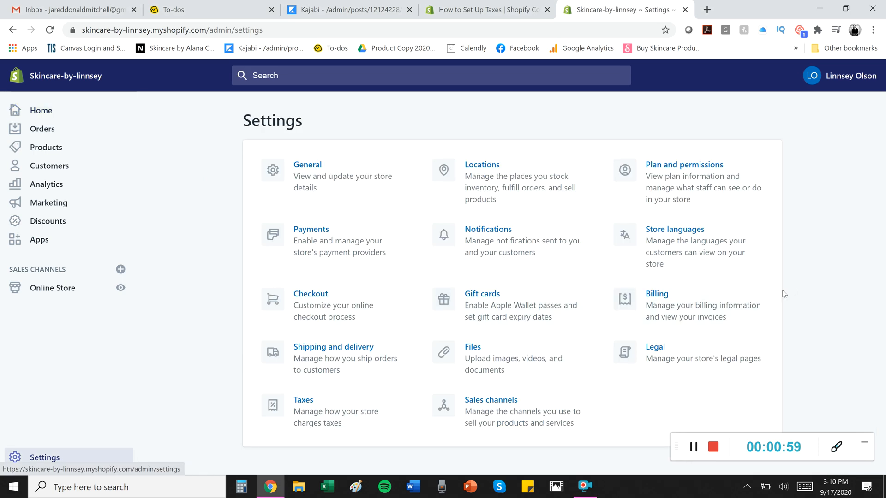
pyautogui.click(302, 399)
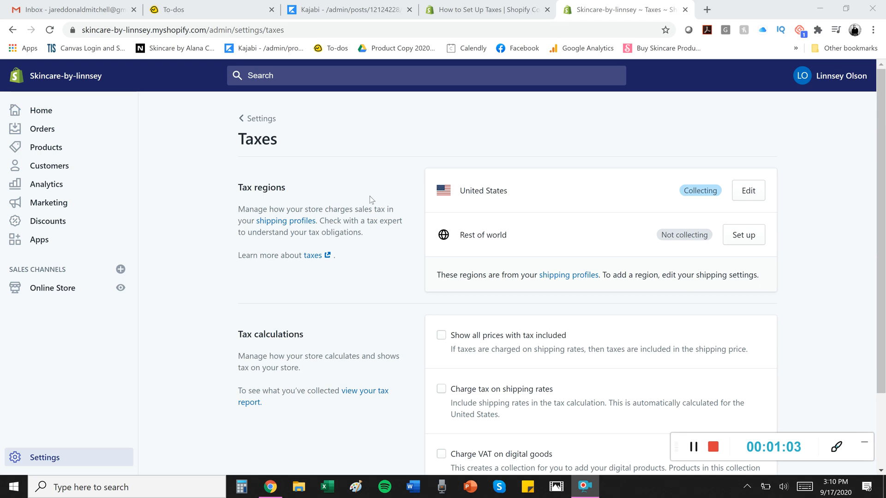
pyautogui.moveTo(527, 204)
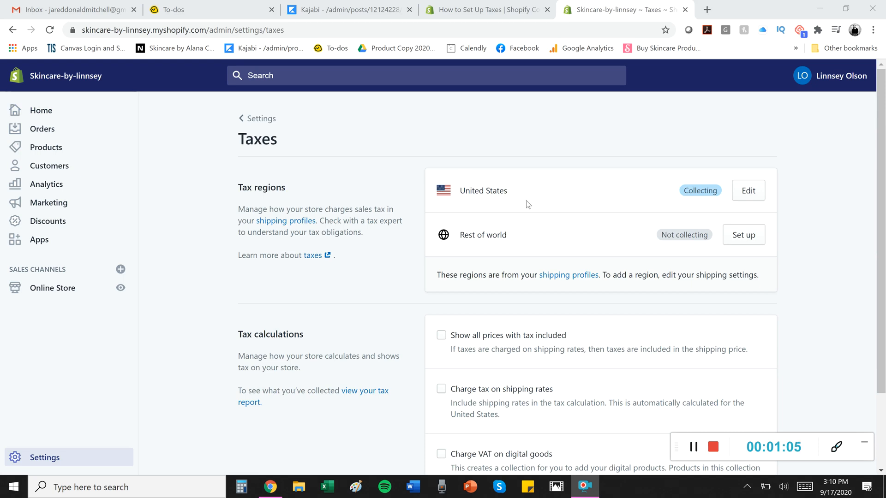
pyautogui.moveTo(571, 208)
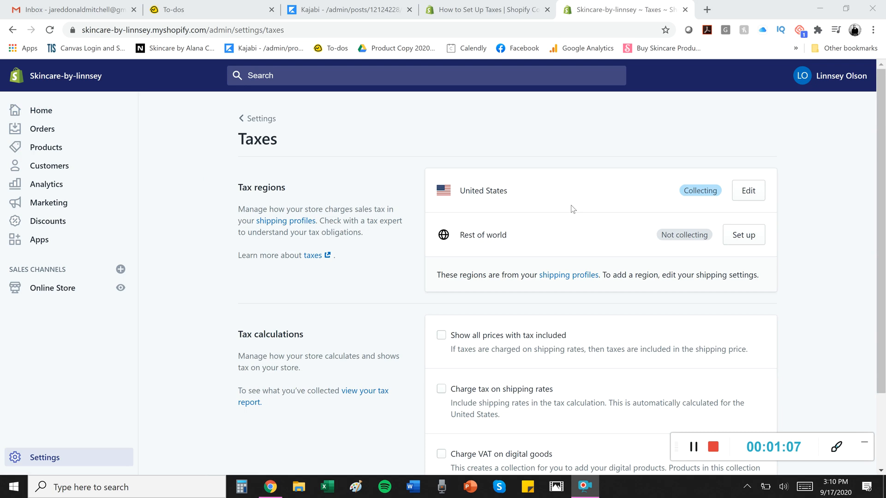
pyautogui.moveTo(652, 218)
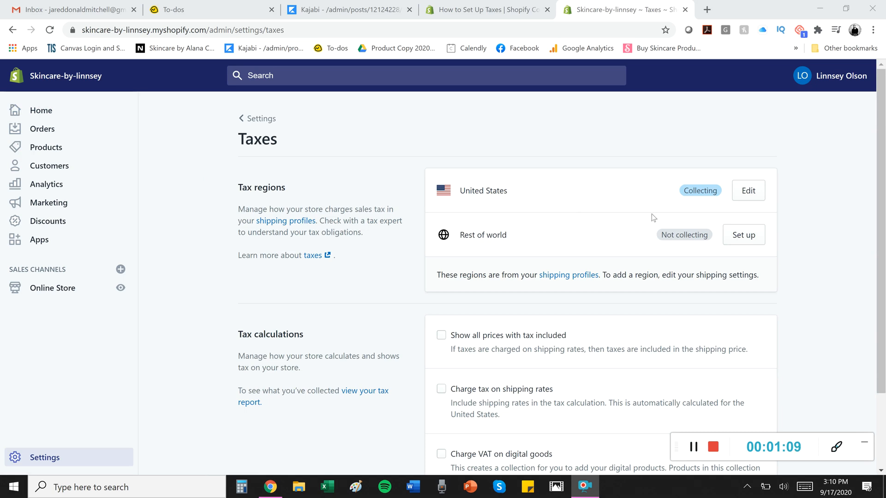
# Enter the United States tax region settings with automatic calculation on
pyautogui.click(748, 190)
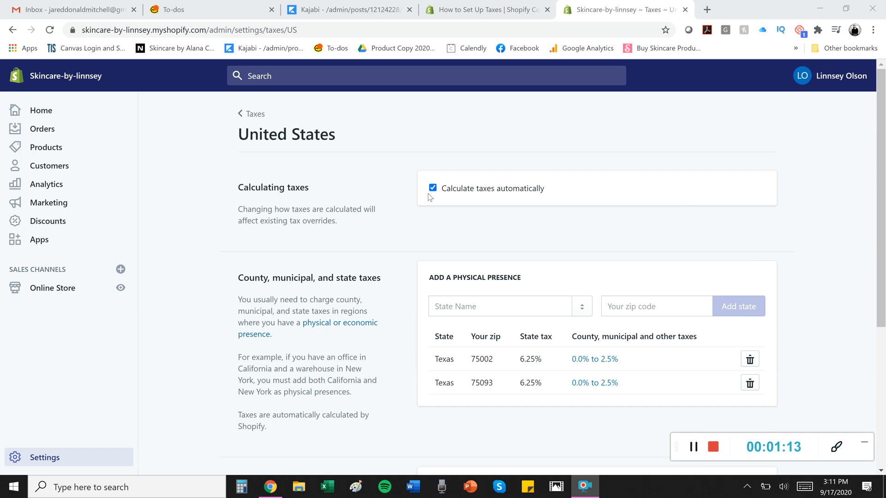
# Scroll the United States tax page to review the Texas presences and the empty tax overrides
pyautogui.scroll(-3)
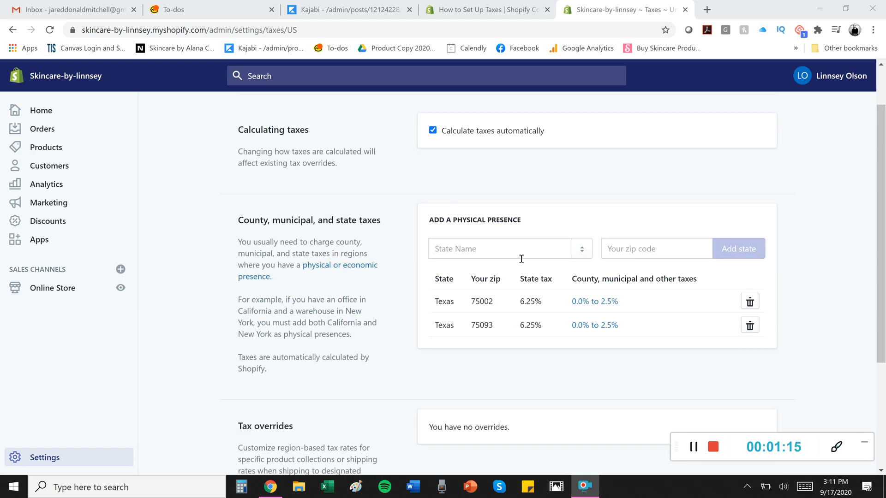
pyautogui.scroll(-3)
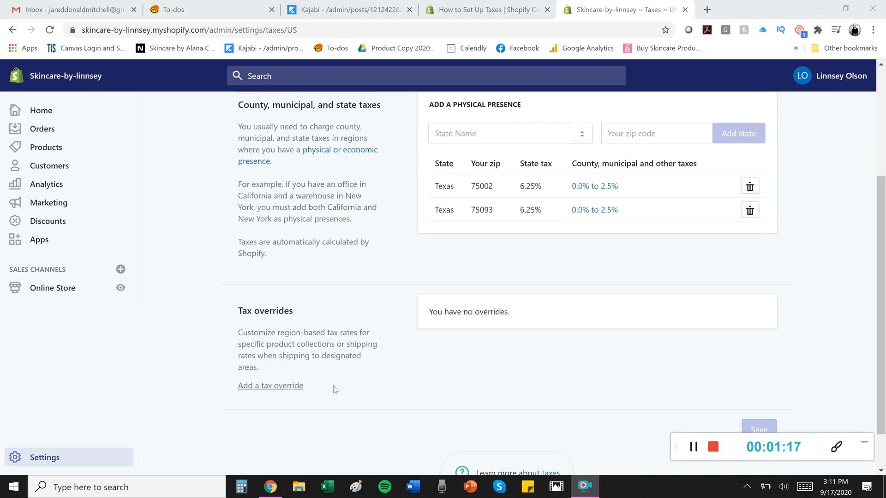
pyautogui.scroll(3)
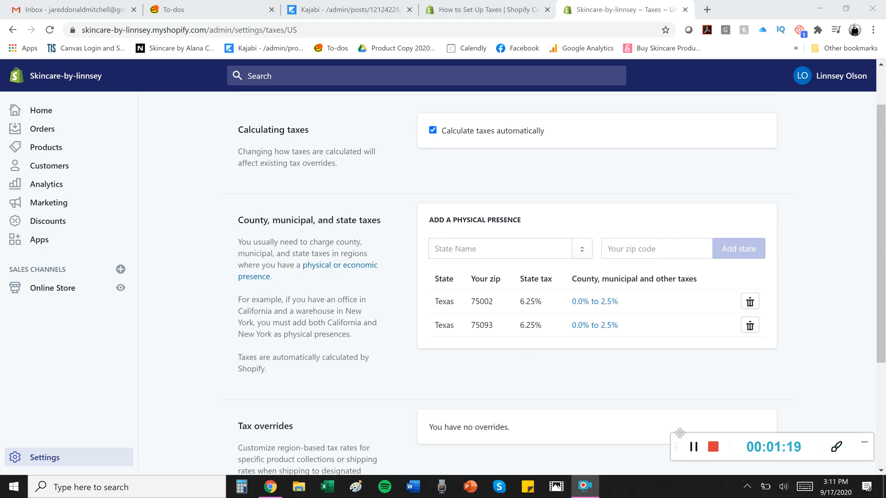
pyautogui.moveTo(672, 394)
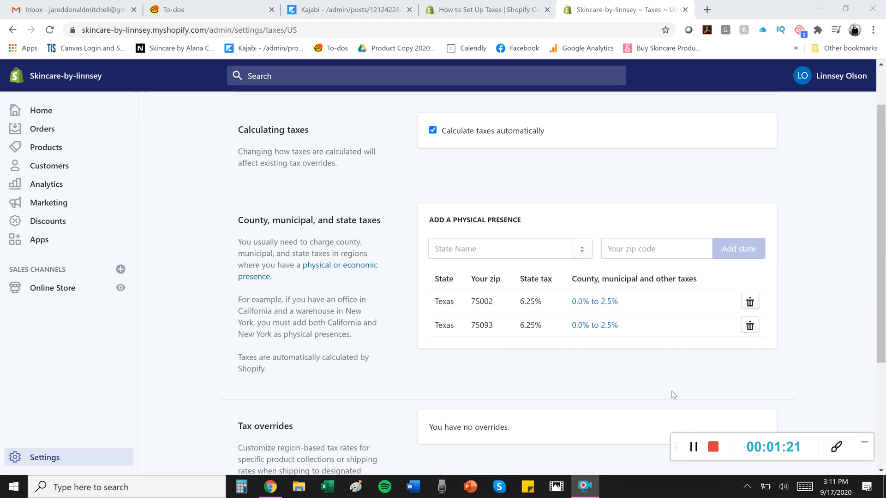
pyautogui.moveTo(691, 372)
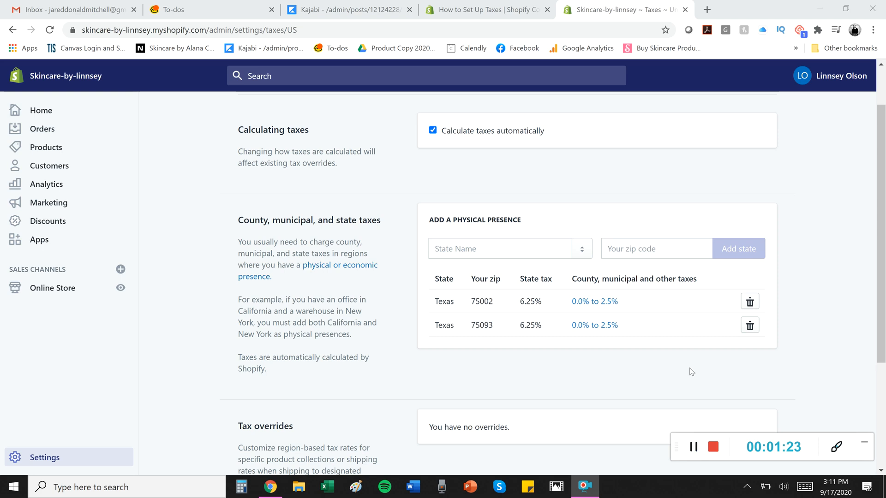
pyautogui.moveTo(633, 255)
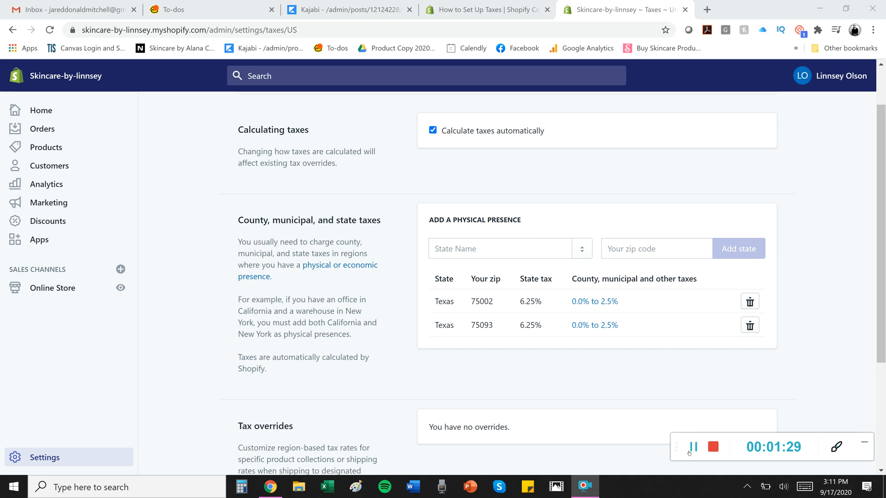
# Add a California physical presence by searching 'cali' in the state picker
pyautogui.click(499, 248)
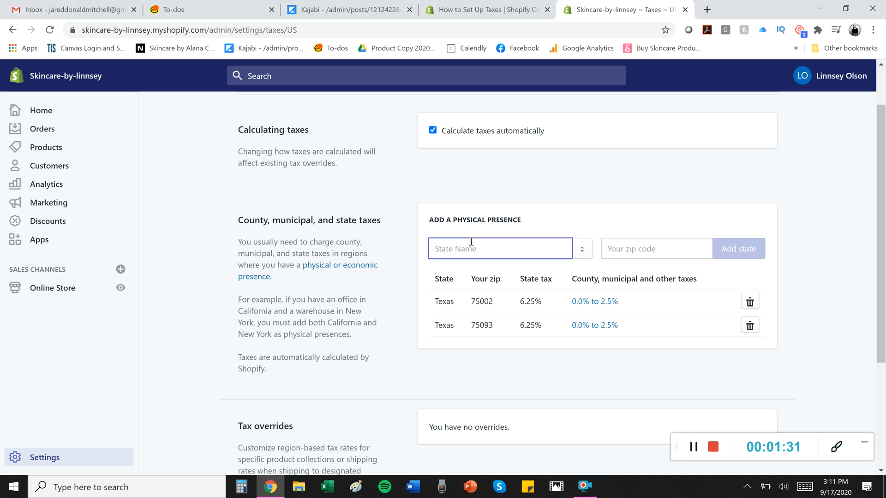
pyautogui.write('cali')
pyautogui.click(656, 249)
pyautogui.write('92629')
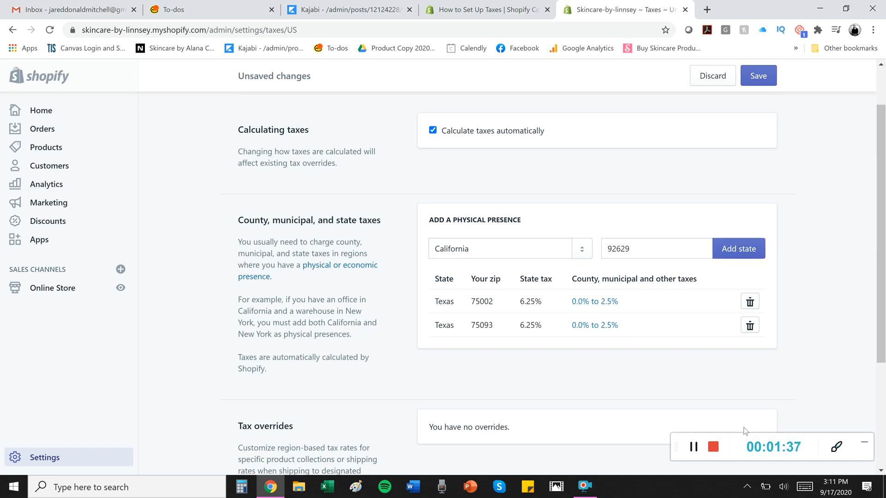
pyautogui.click(738, 248)
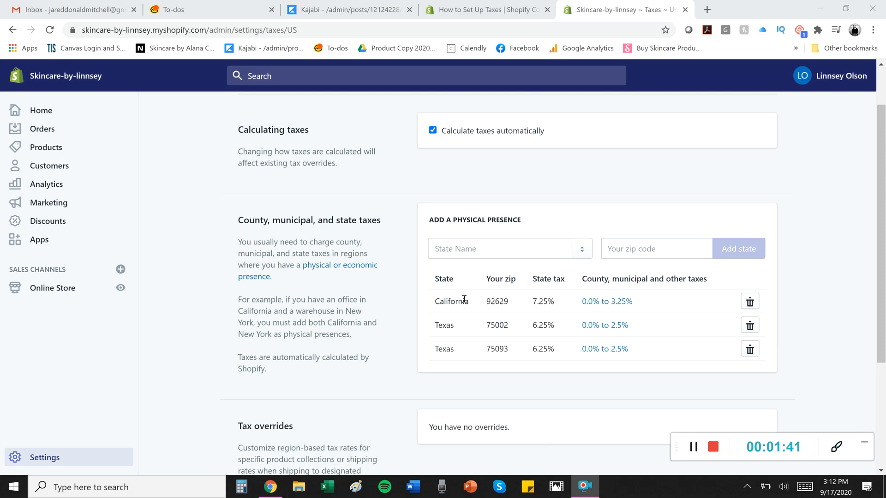
pyautogui.moveTo(555, 296)
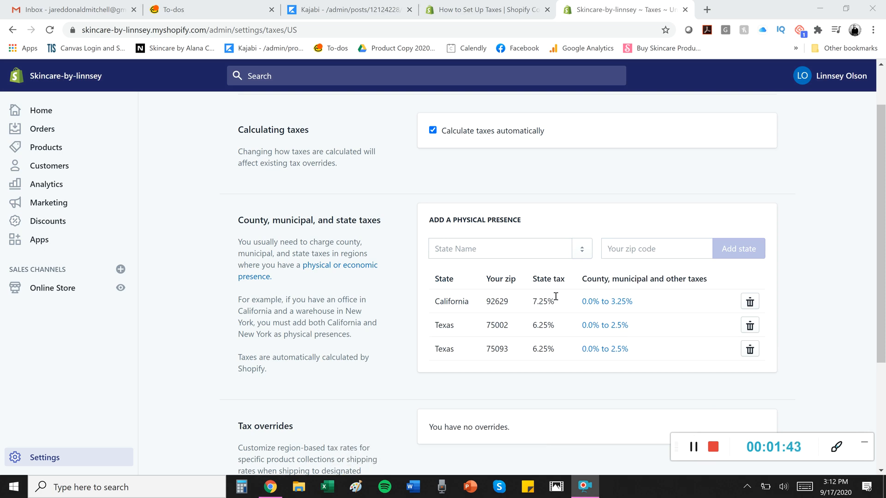
pyautogui.moveTo(622, 298)
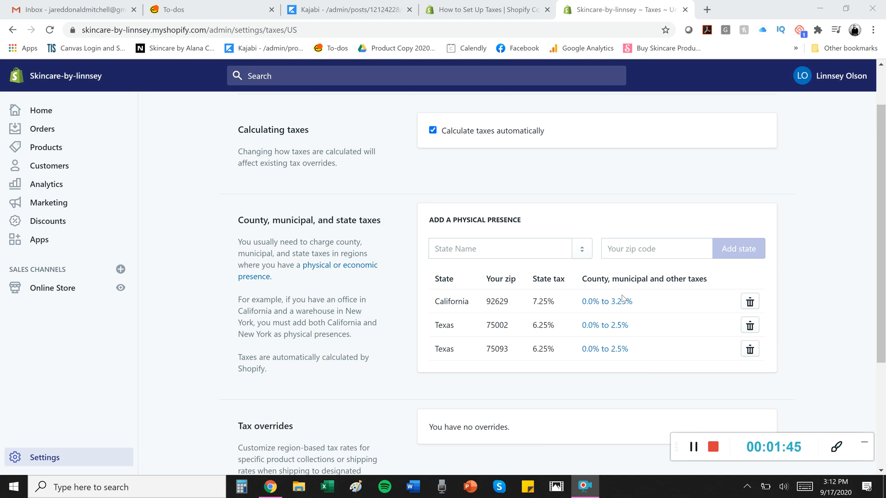
pyautogui.moveTo(749, 301)
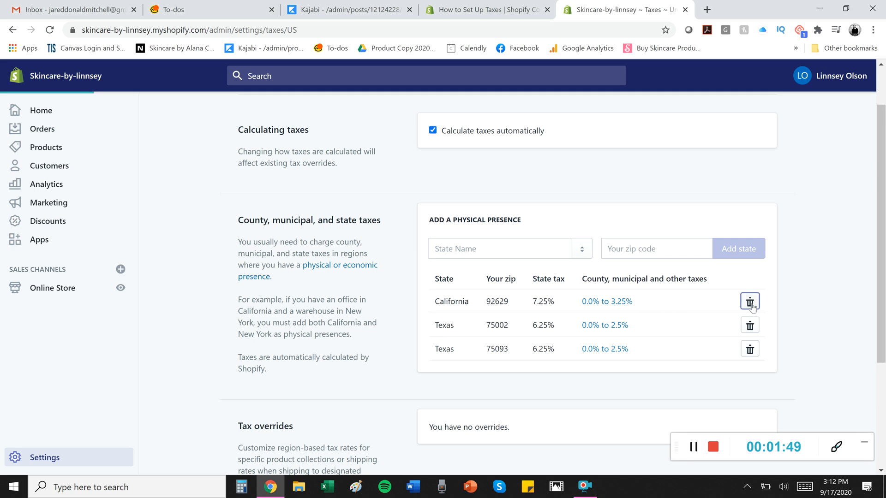
# Delete the California physical presence and confirm the removal
pyautogui.click(749, 301)
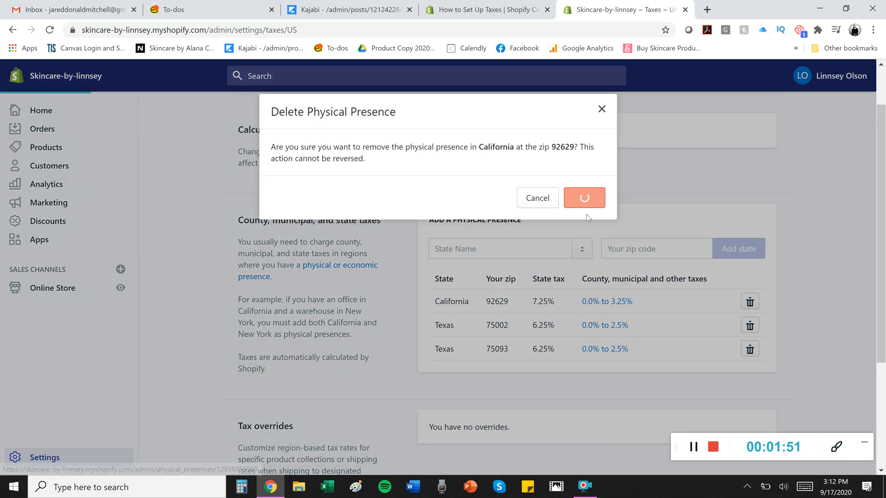
pyautogui.click(584, 198)
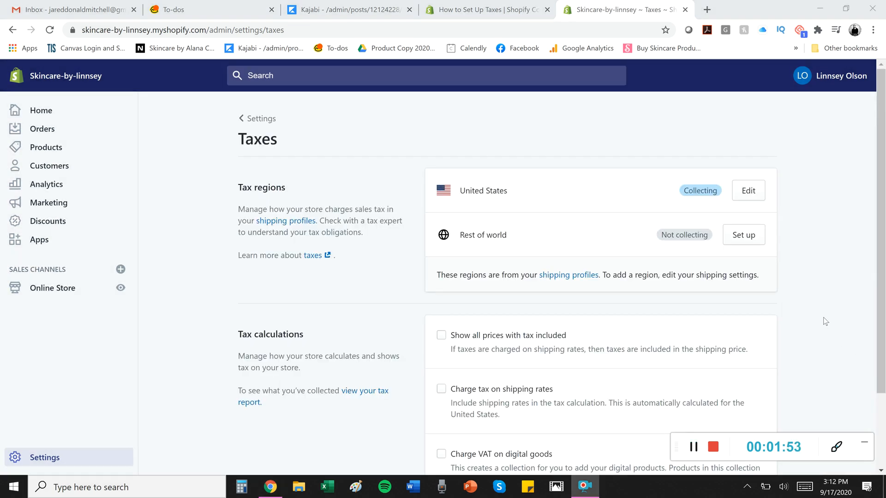
pyautogui.moveTo(744, 235)
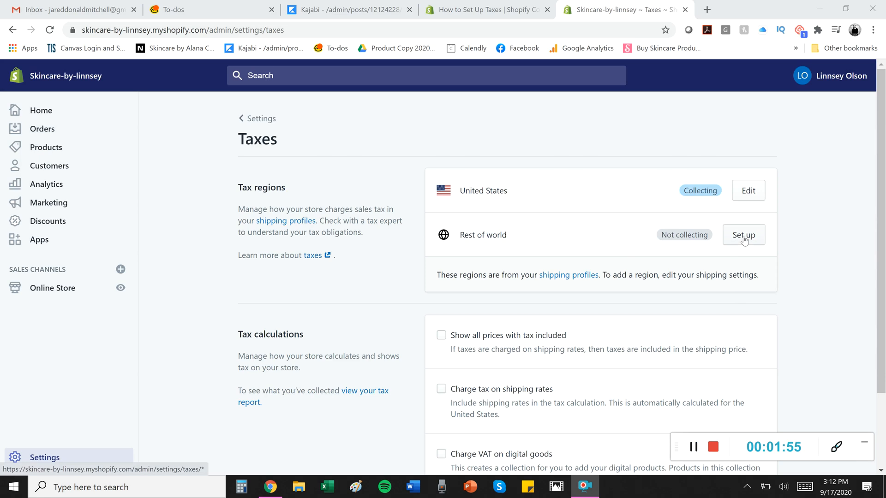
pyautogui.moveTo(731, 277)
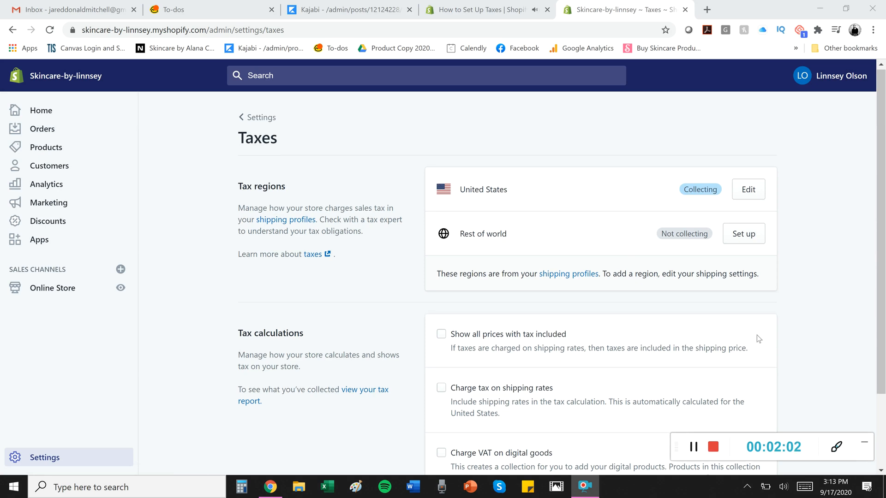
pyautogui.scroll(-3)
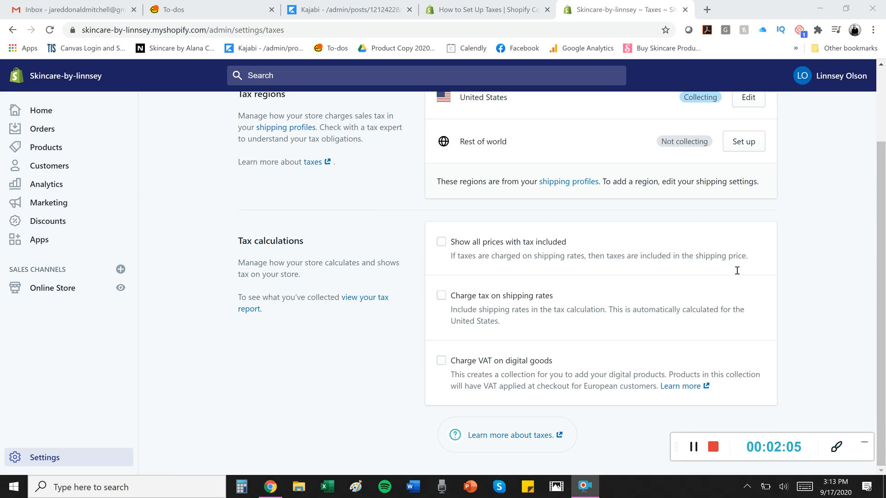
pyautogui.moveTo(552, 255)
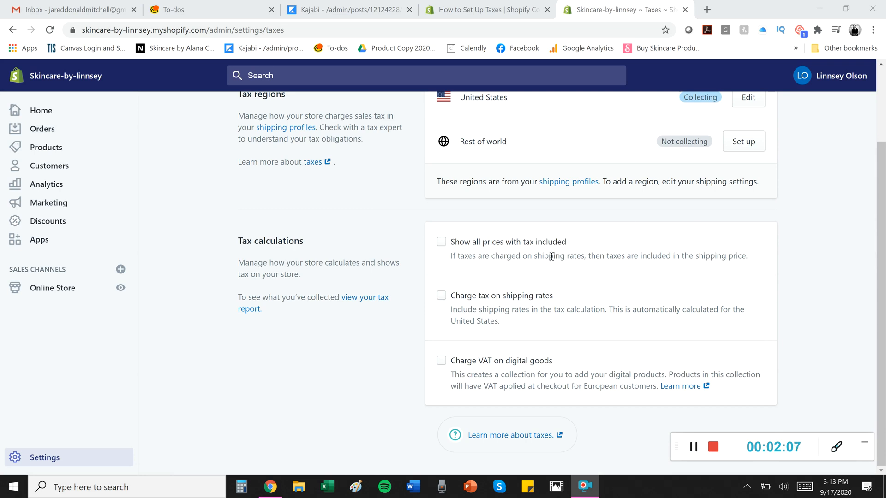
pyautogui.moveTo(570, 311)
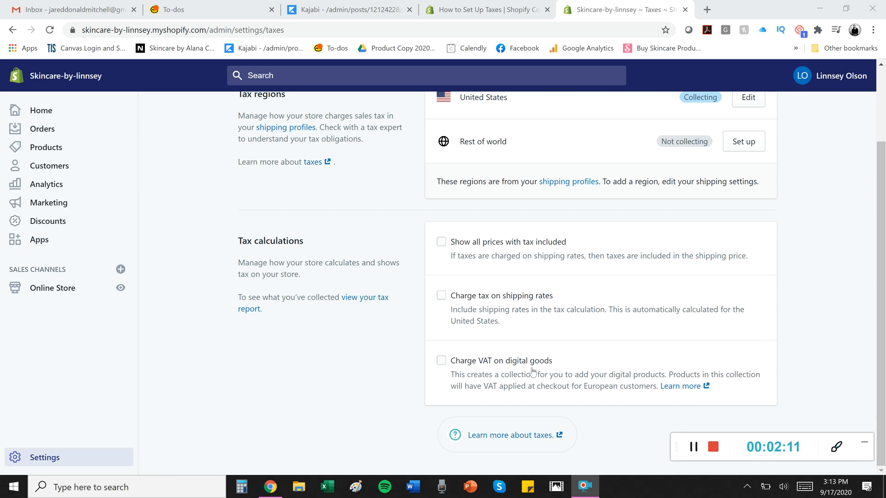
pyautogui.moveTo(653, 350)
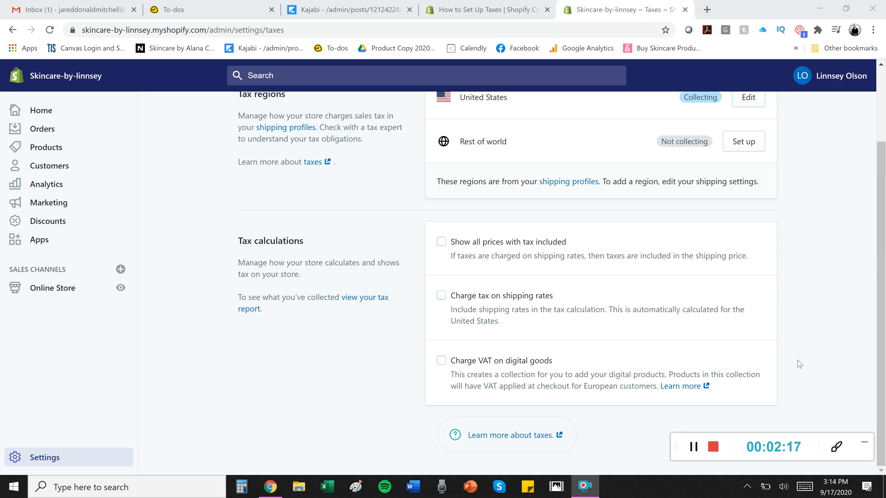
pyautogui.scroll(3)
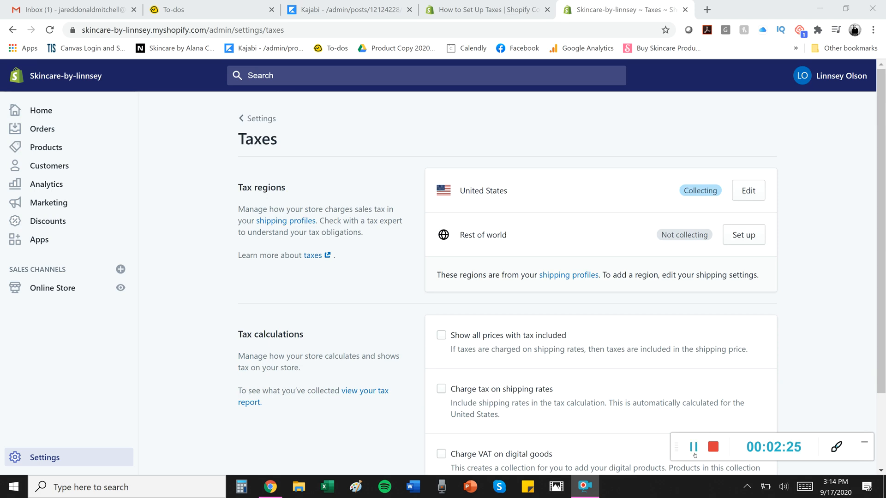
pyautogui.moveTo(786, 344)
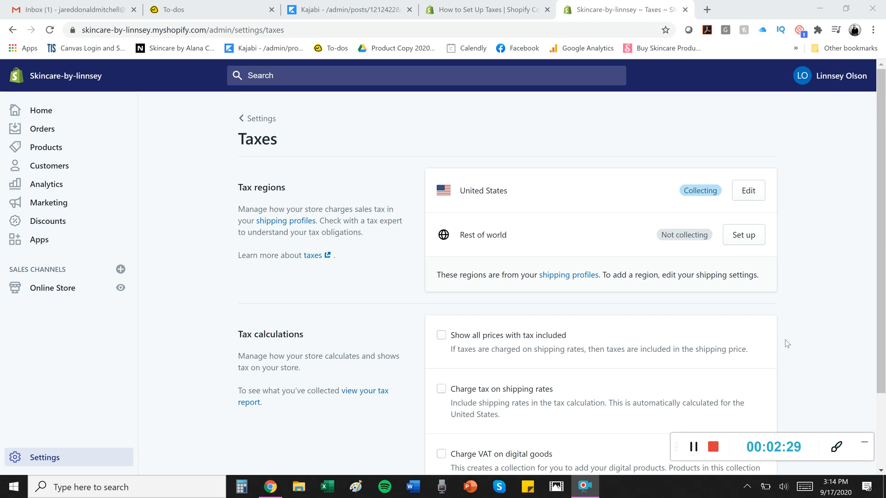
pyautogui.moveTo(744, 396)
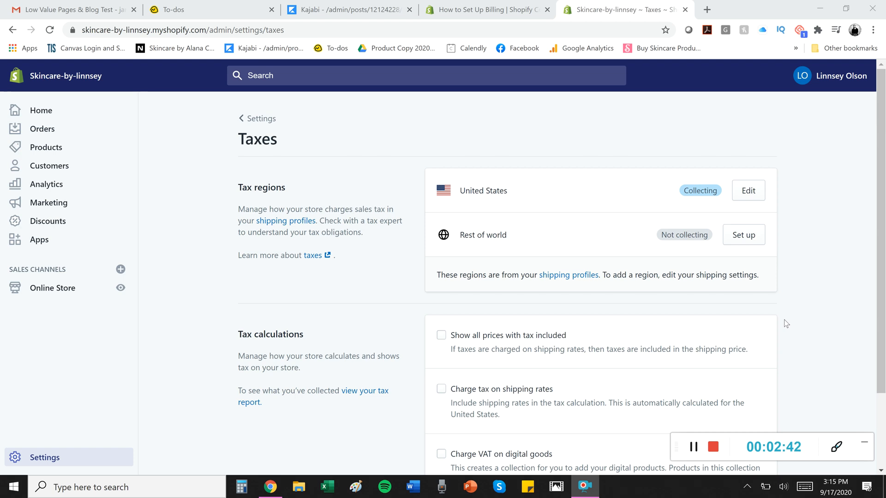
pyautogui.moveTo(784, 326)
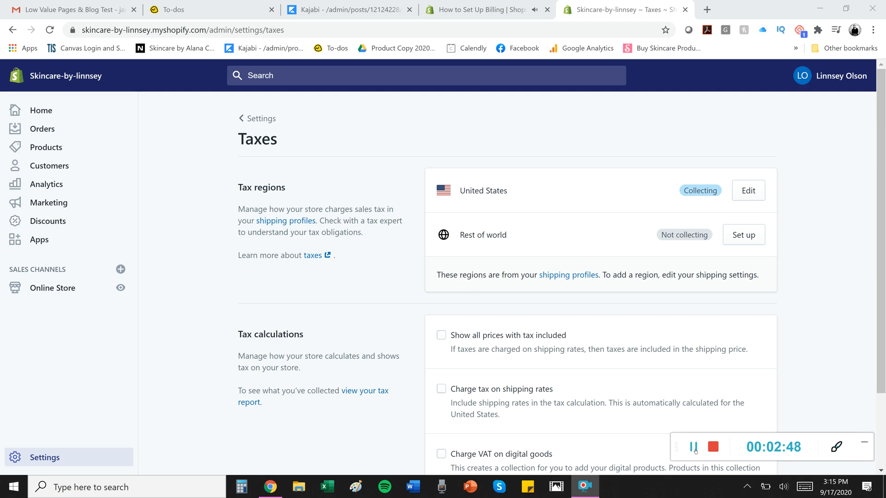
# From Settings, show the Billing page with the American Express card and $29 current-cycle total
pyautogui.click(261, 118)
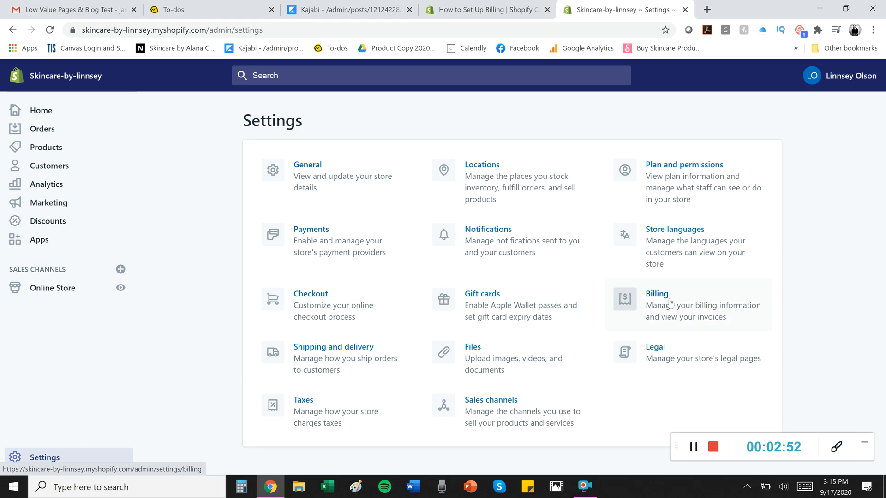
pyautogui.click(656, 294)
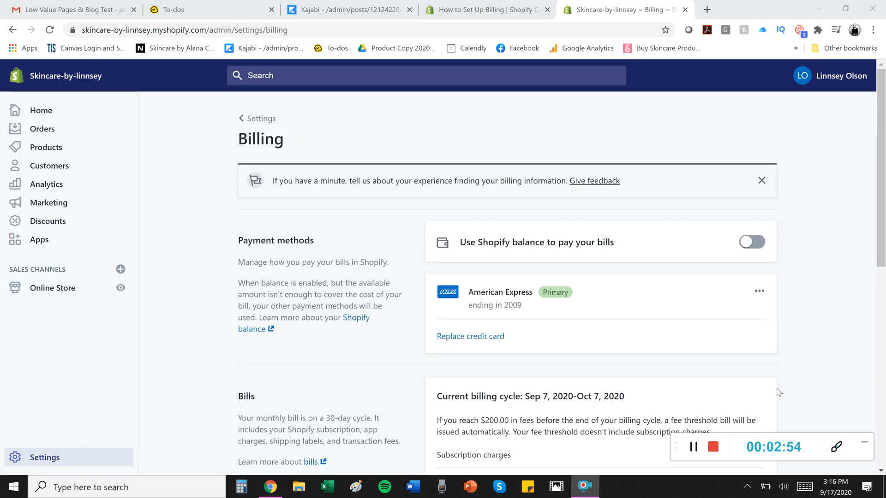
pyautogui.moveTo(808, 266)
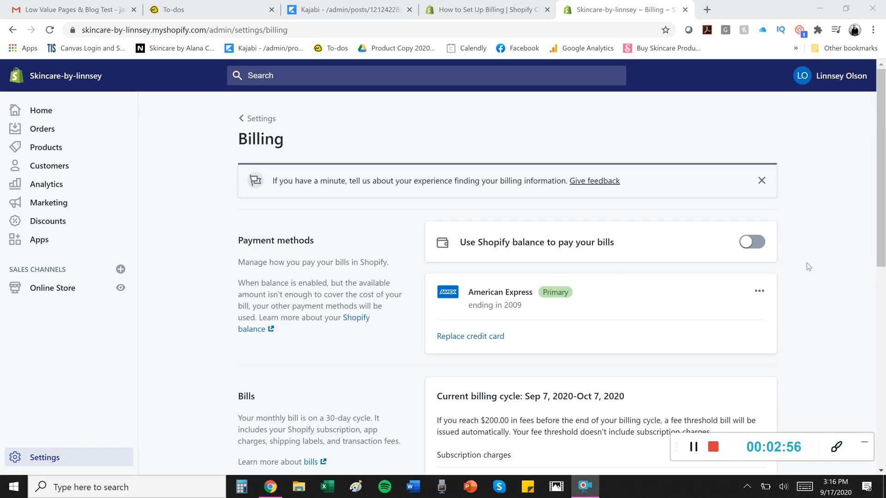
pyautogui.scroll(-3)
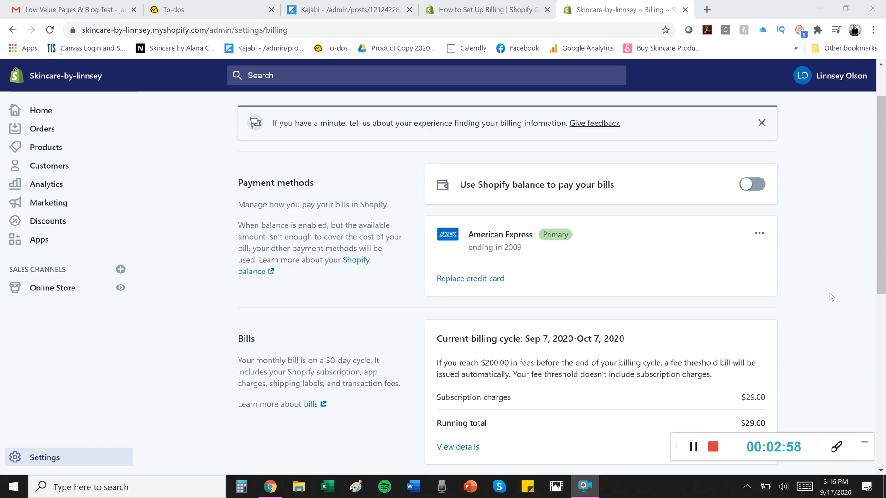
pyautogui.moveTo(648, 251)
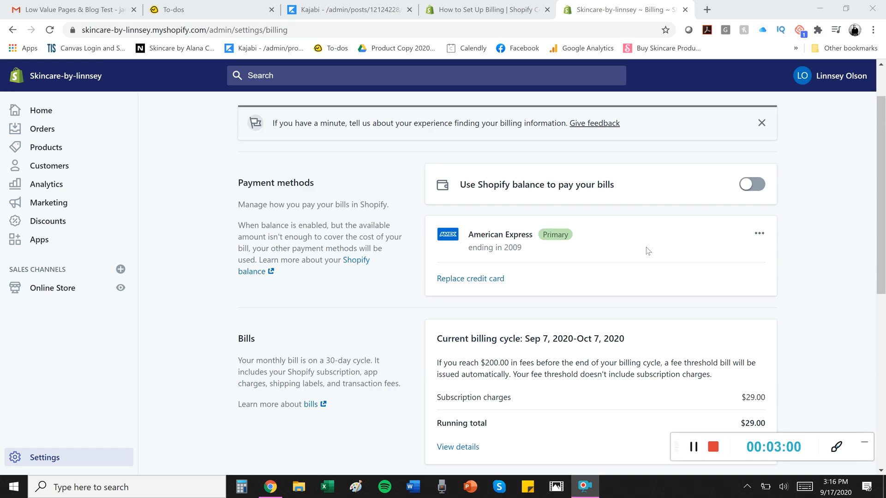
pyautogui.moveTo(806, 260)
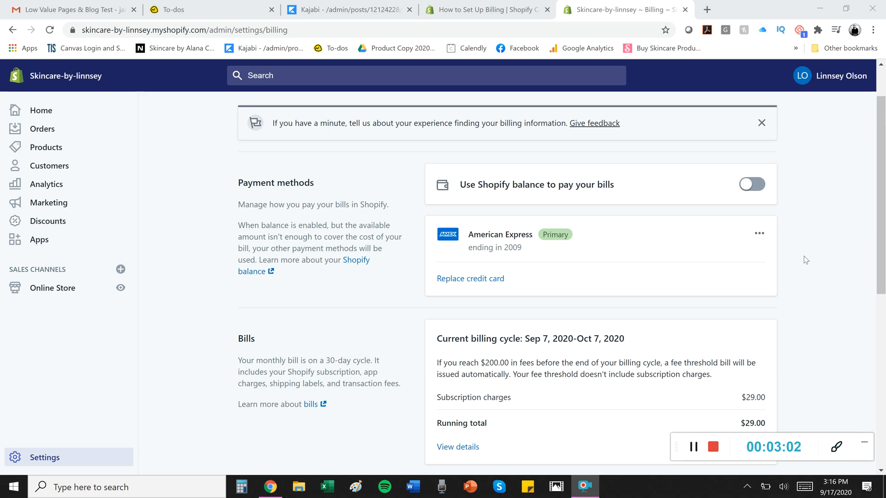
pyautogui.scroll(-3)
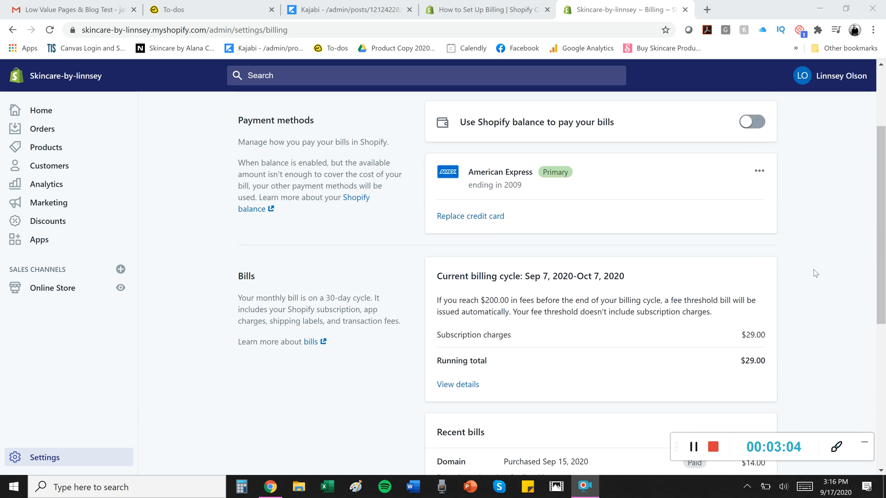
pyautogui.scroll(-3)
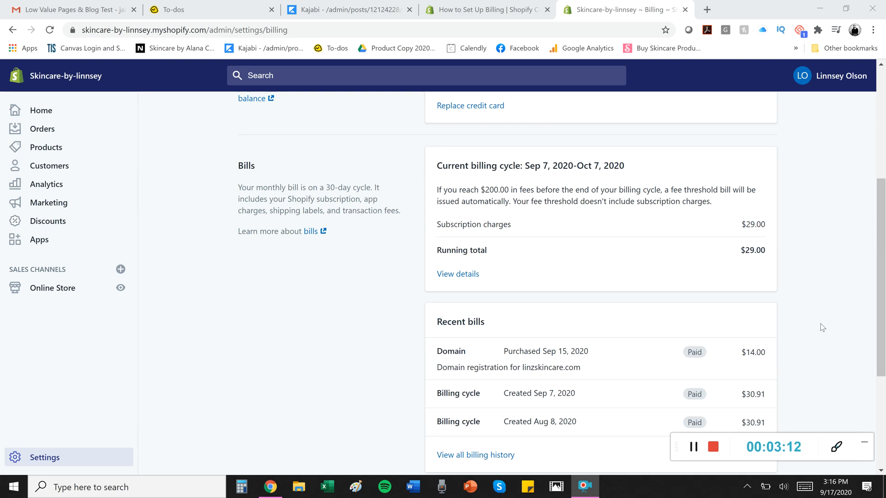
pyautogui.scroll(-3)
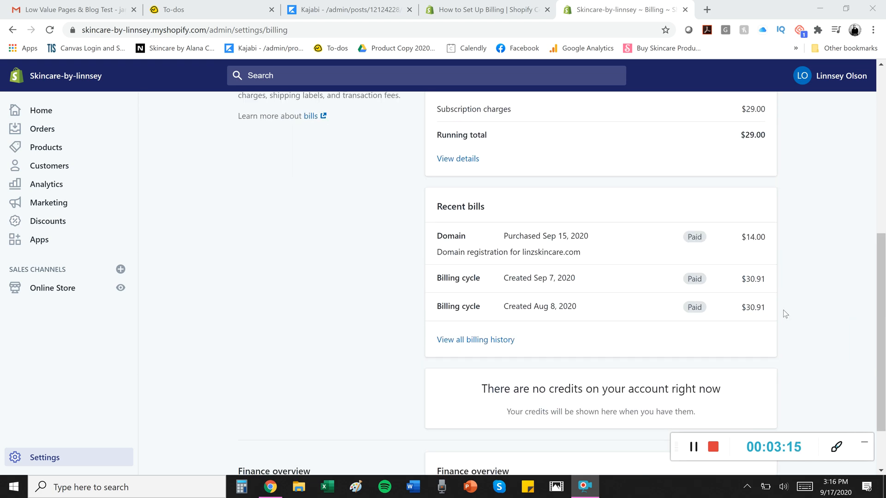
pyautogui.scroll(-3)
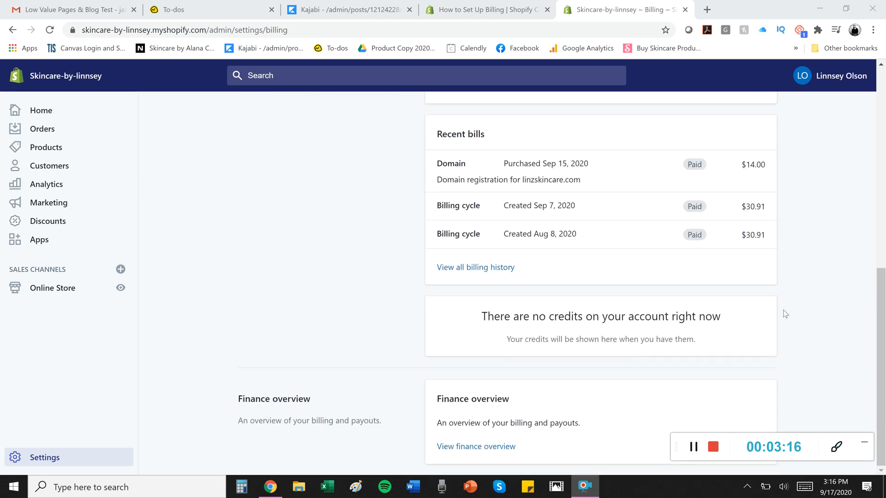
pyautogui.scroll(3)
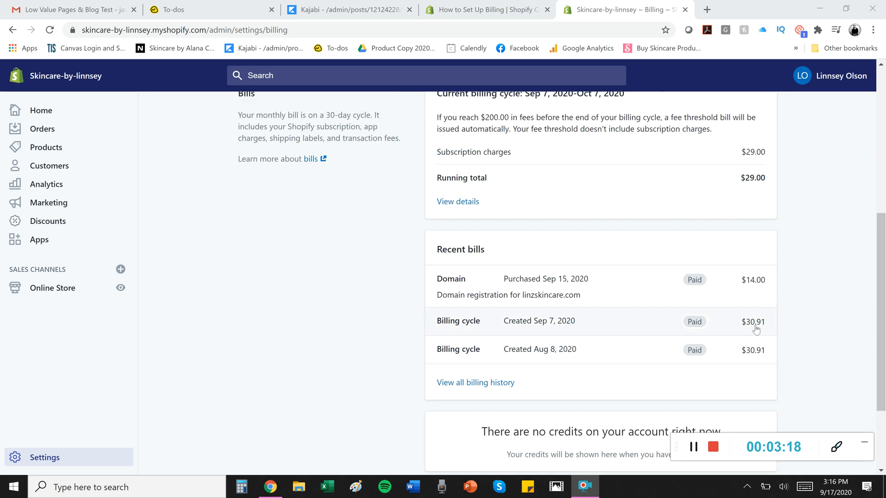
pyautogui.scroll(3)
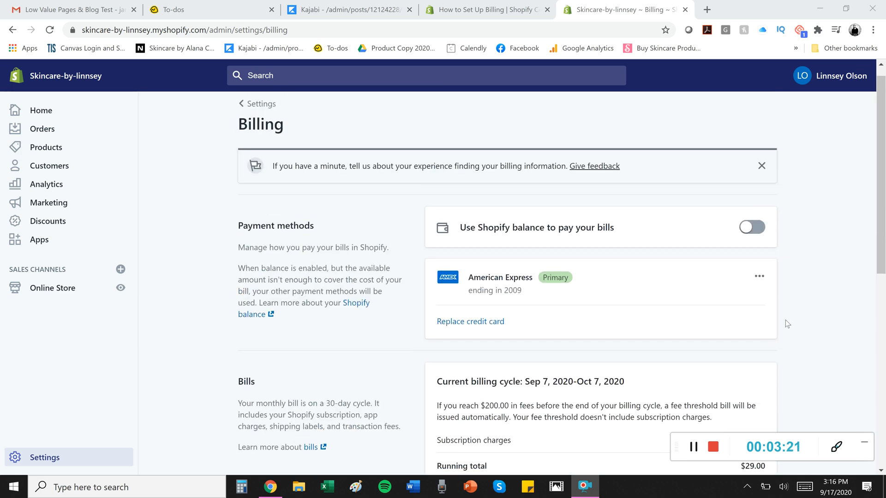
pyautogui.scroll(-3)
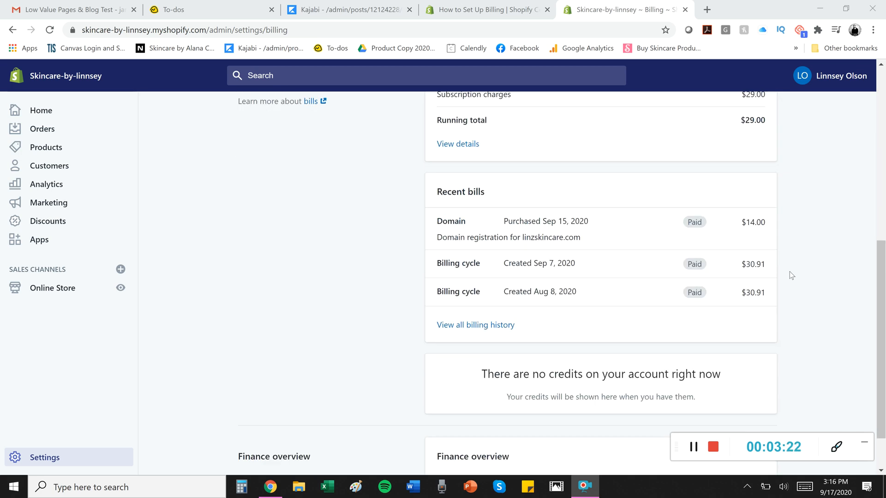
pyautogui.moveTo(784, 304)
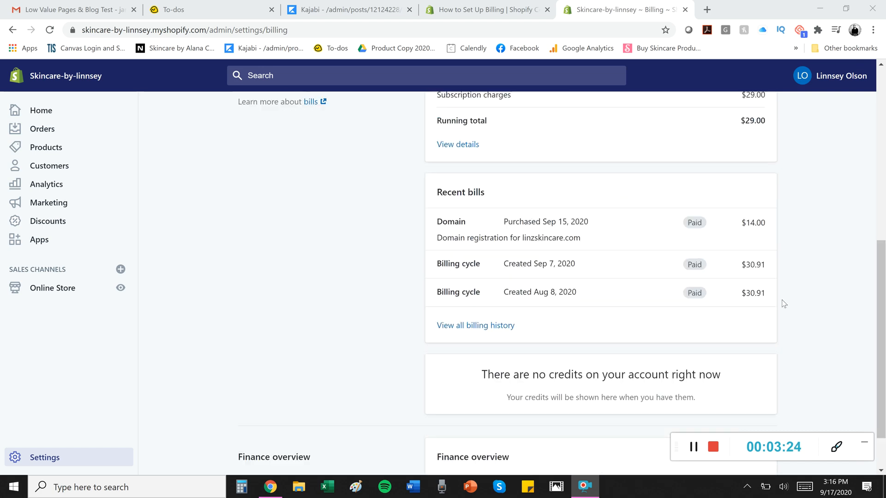
pyautogui.moveTo(801, 388)
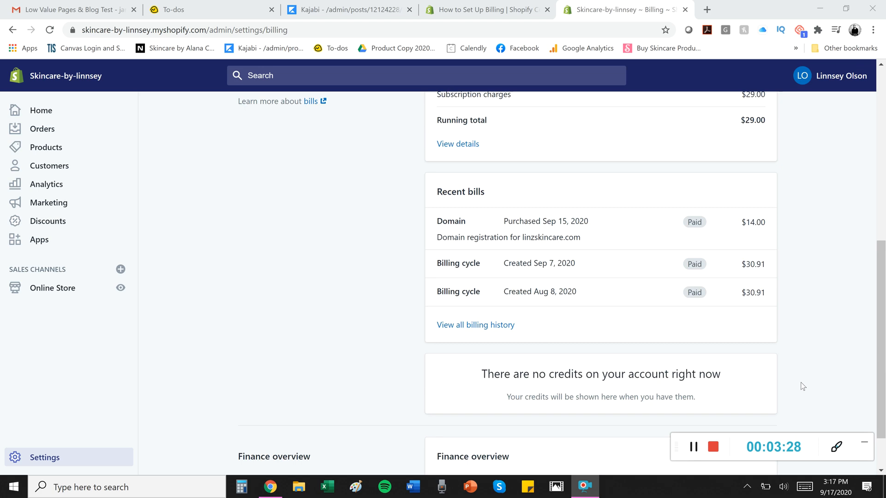
pyautogui.scroll(3)
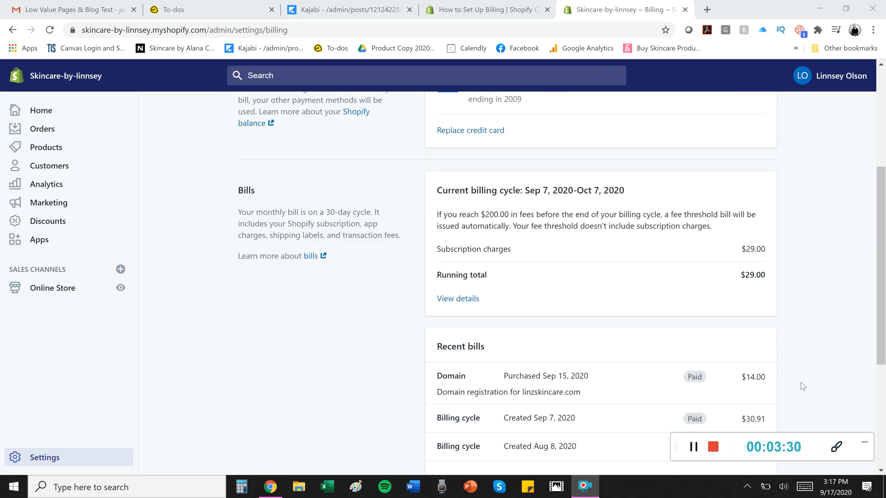
pyautogui.scroll(3)
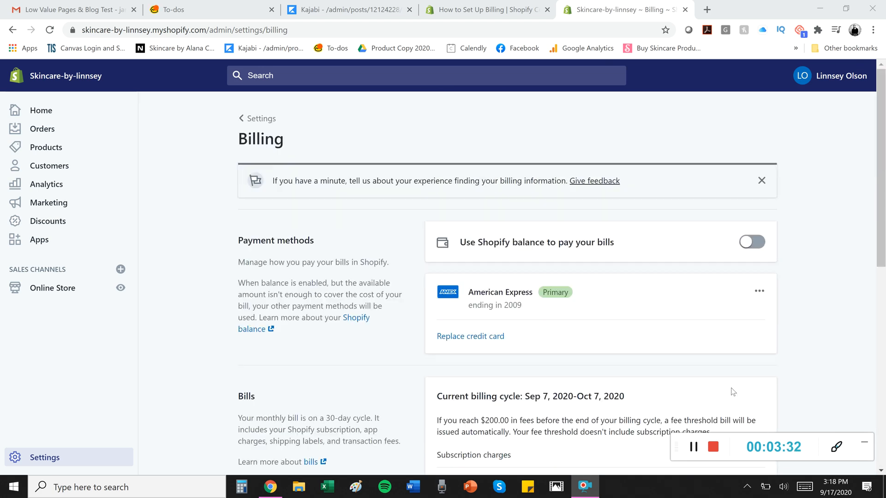
pyautogui.moveTo(824, 339)
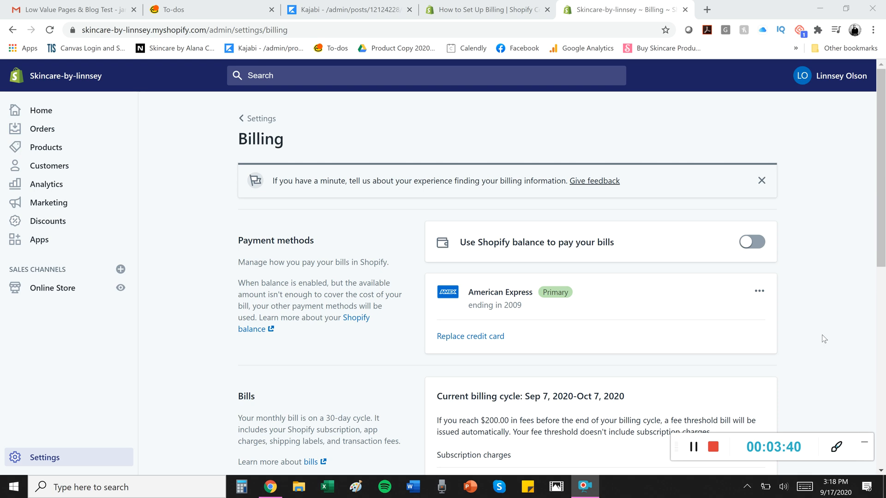
pyautogui.moveTo(807, 354)
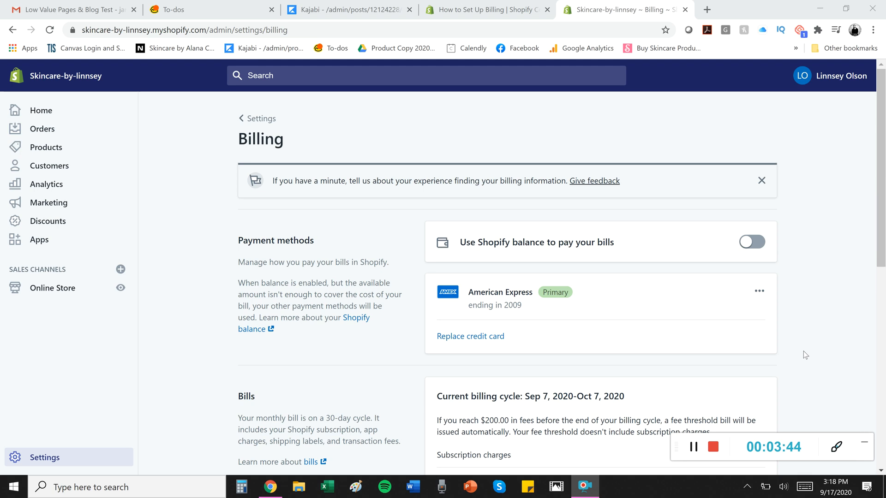
pyautogui.moveTo(786, 360)
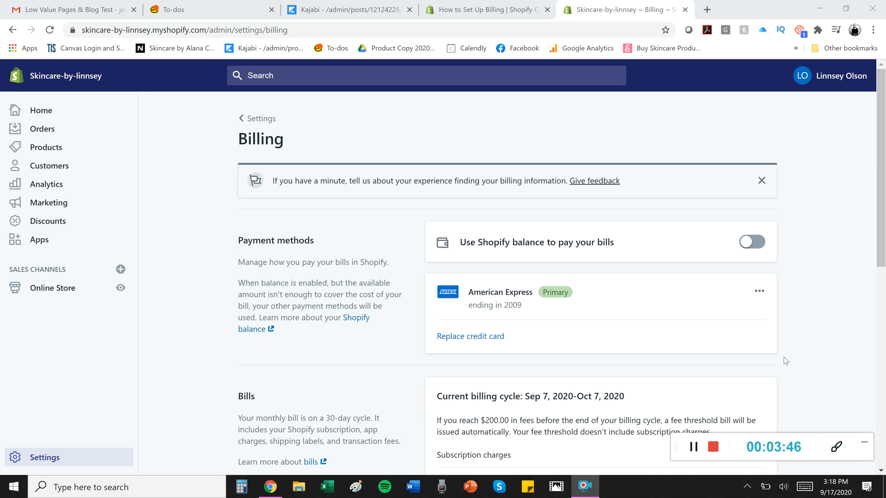
# Return to the store admin home dashboard
pyautogui.click(40, 110)
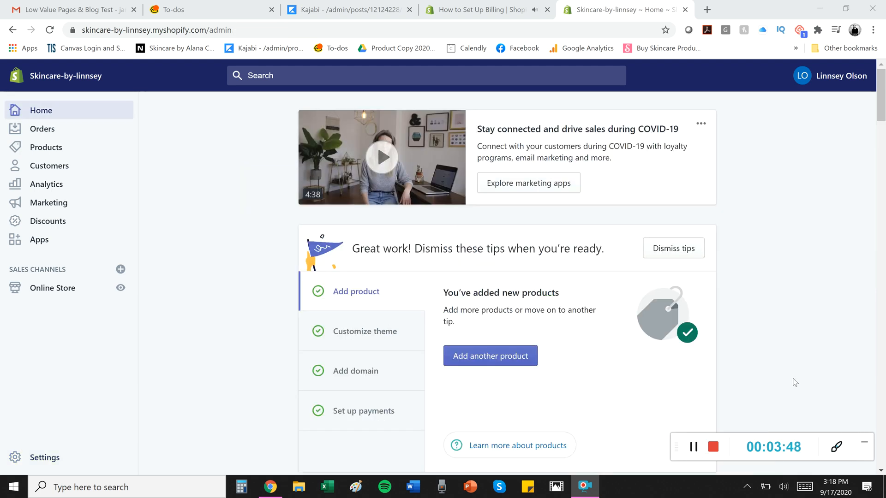
pyautogui.moveTo(203, 231)
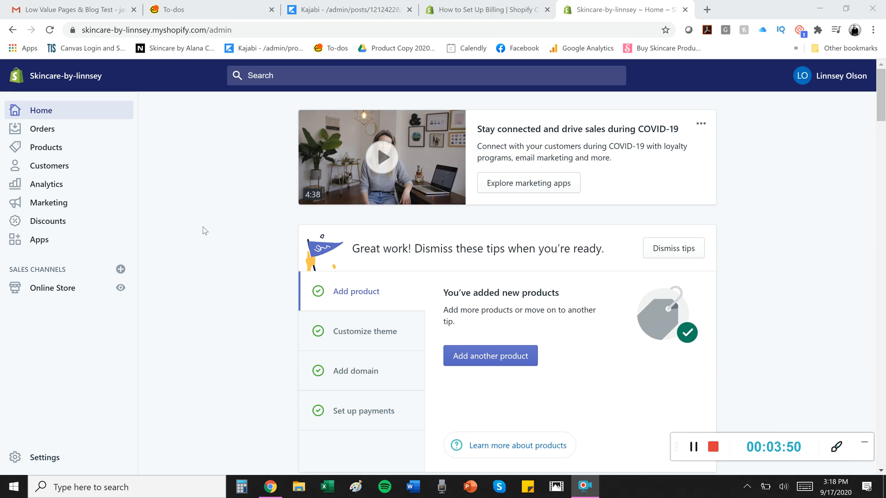
pyautogui.moveTo(287, 166)
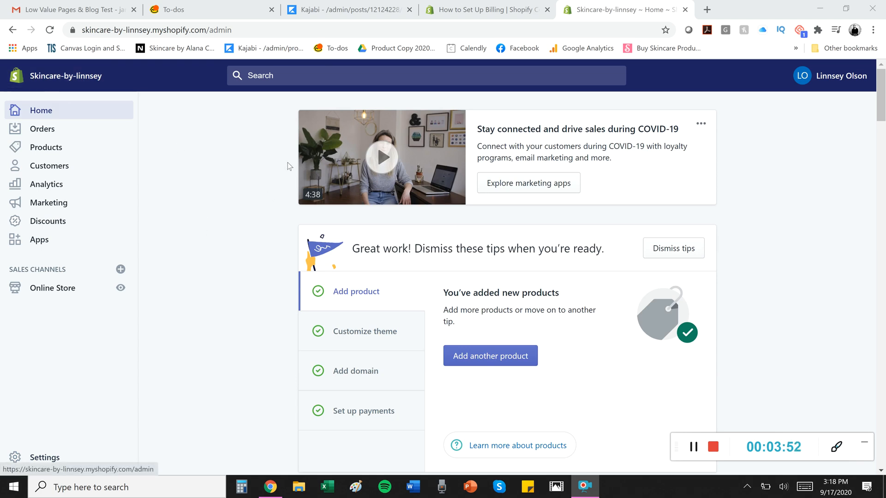
pyautogui.moveTo(571, 107)
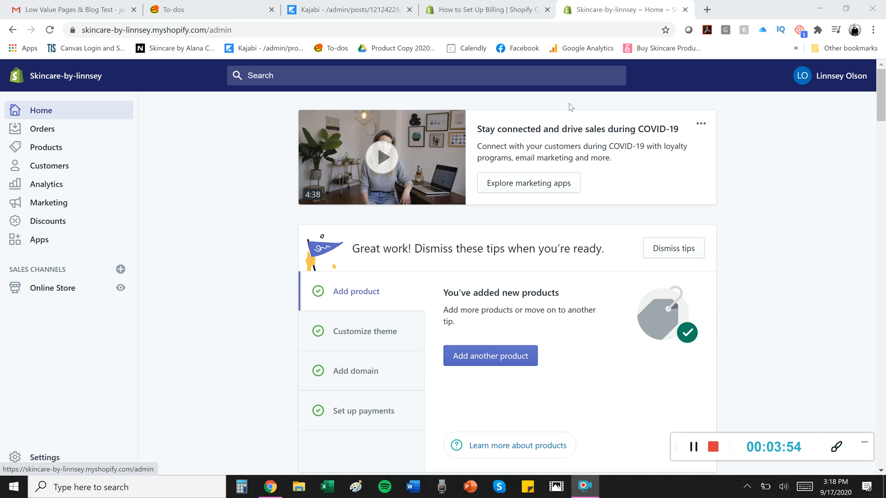
pyautogui.moveTo(709, 357)
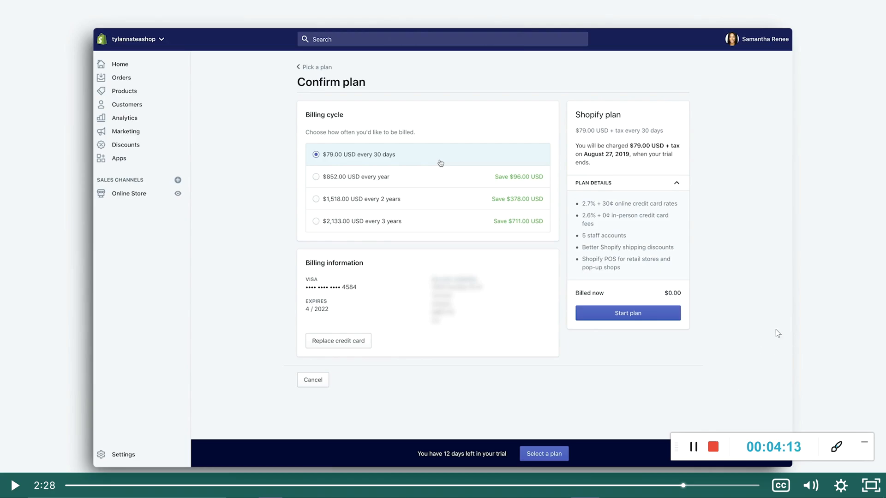
pyautogui.moveTo(497, 344)
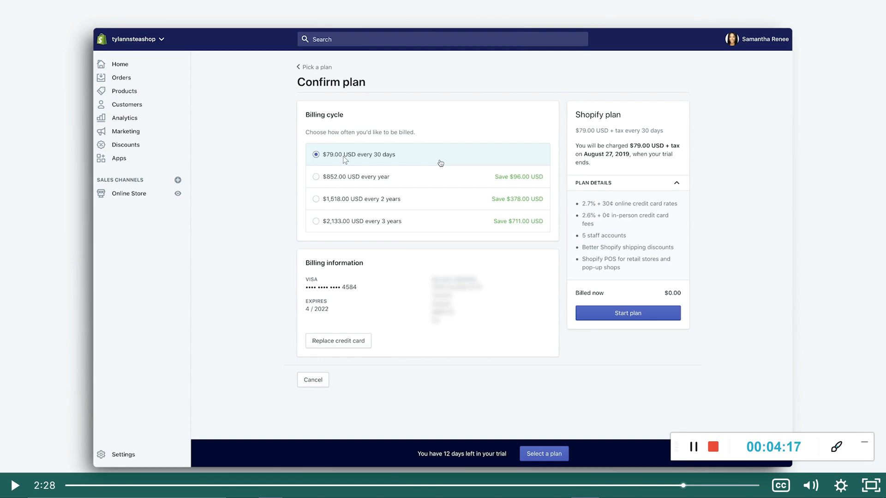
pyautogui.moveTo(368, 232)
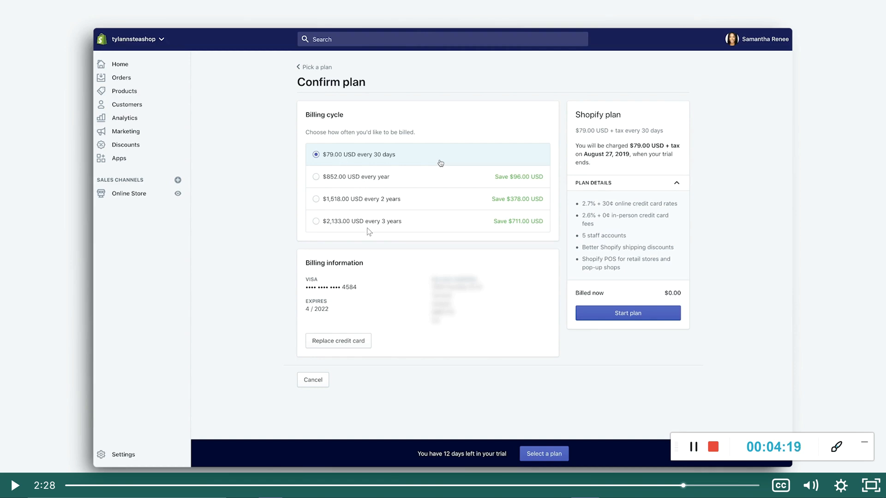
pyautogui.moveTo(506, 245)
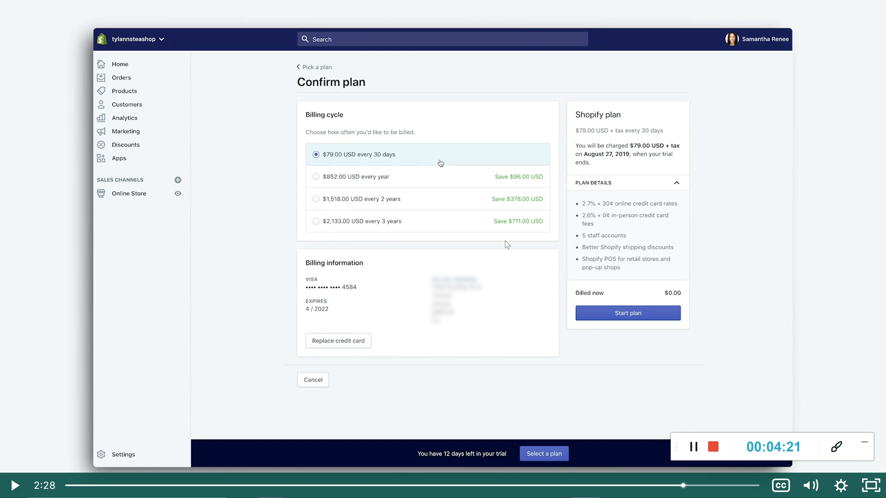
pyautogui.moveTo(708, 257)
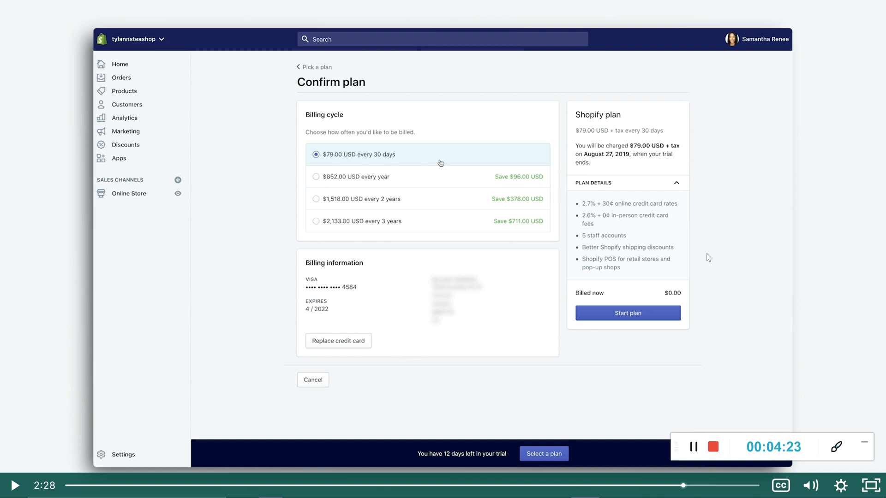
pyautogui.moveTo(691, 424)
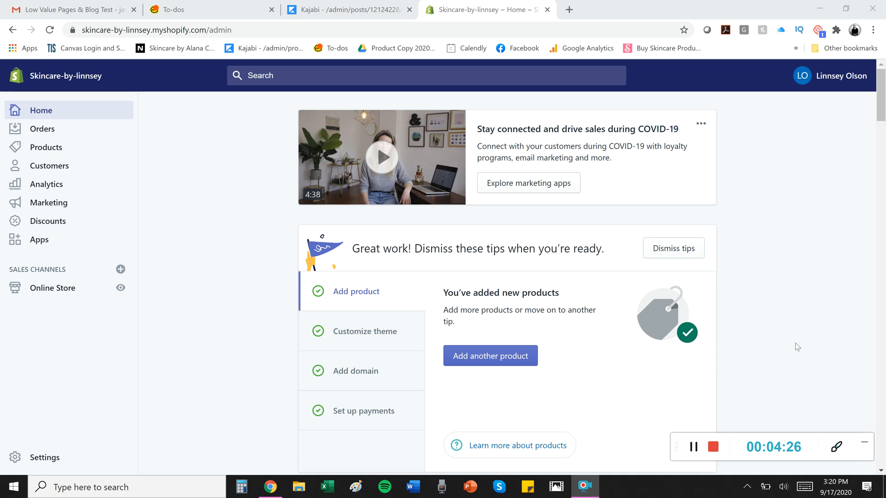
pyautogui.moveTo(823, 373)
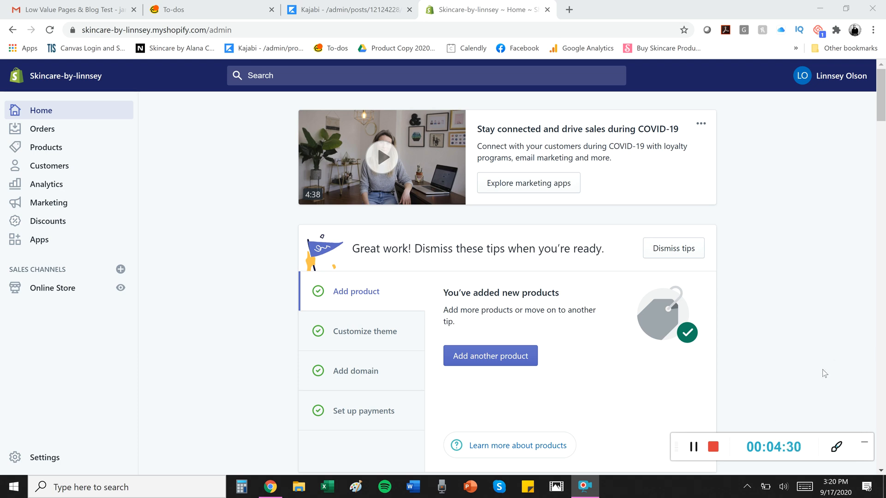